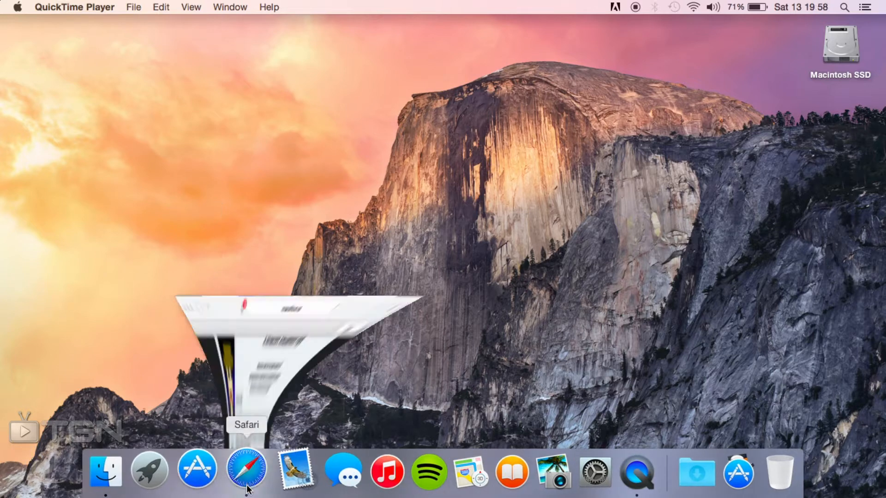
- Switch to Safari and scroll the FunLand 3 thread to its Funland 3.2 Mediafire links
click(246, 470)
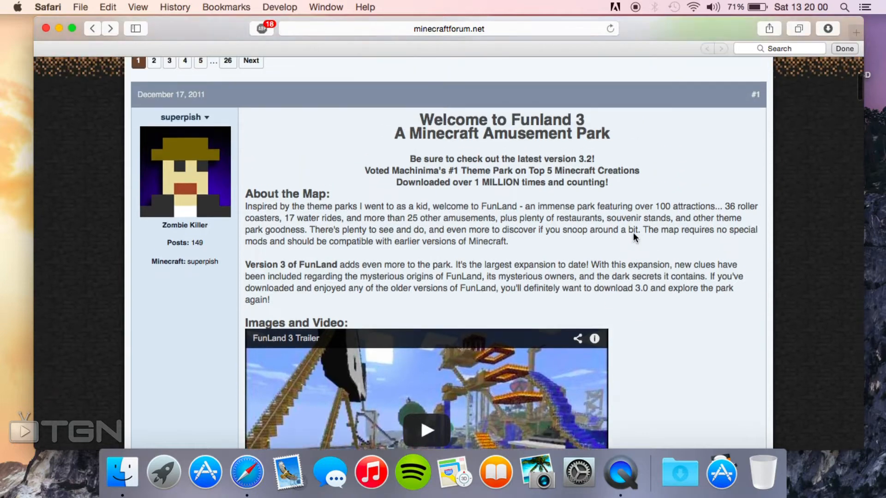
scroll(up, 3)
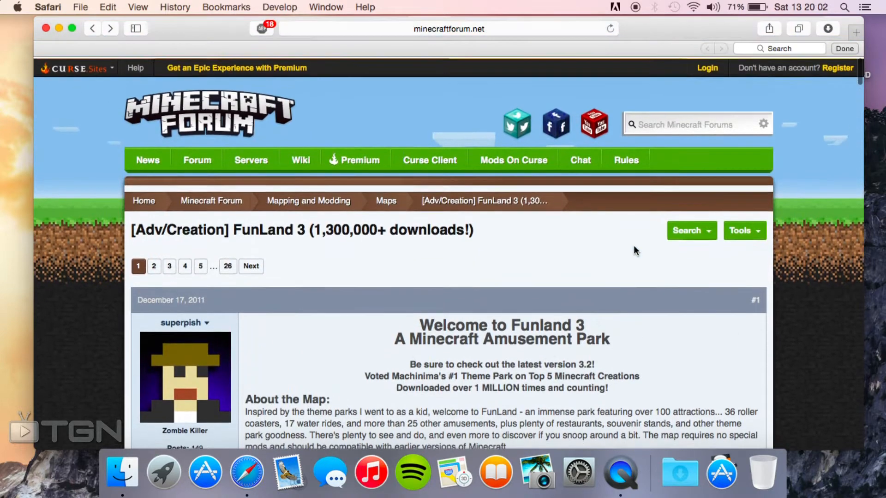
scroll(down, 3)
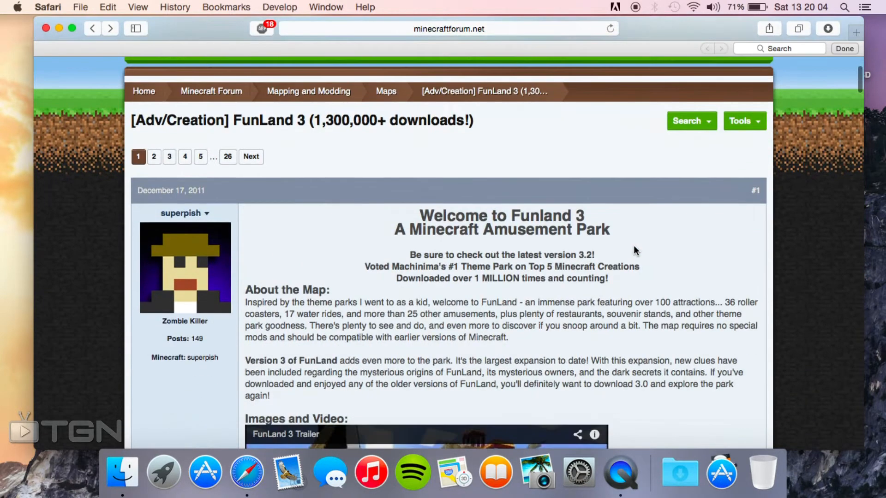
scroll(down, 3)
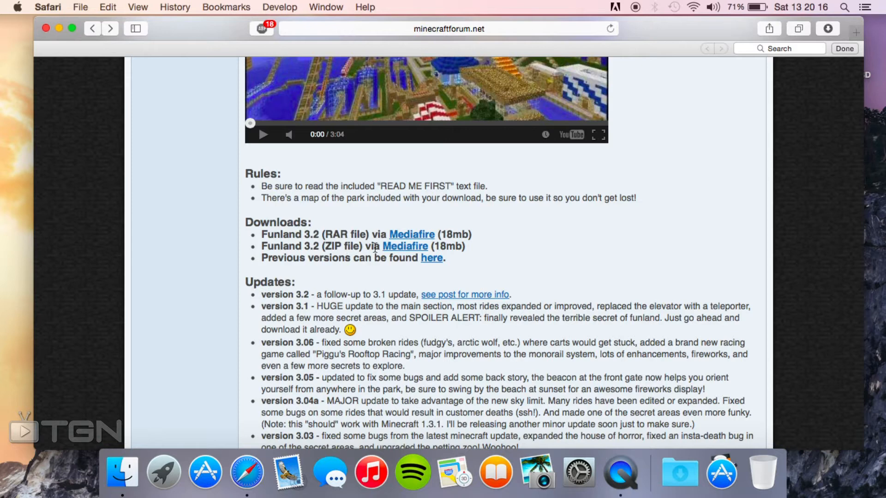
- Download FunLand 3.2 Files.zip (18.83 MB) from its MediaFire page
click(405, 246)
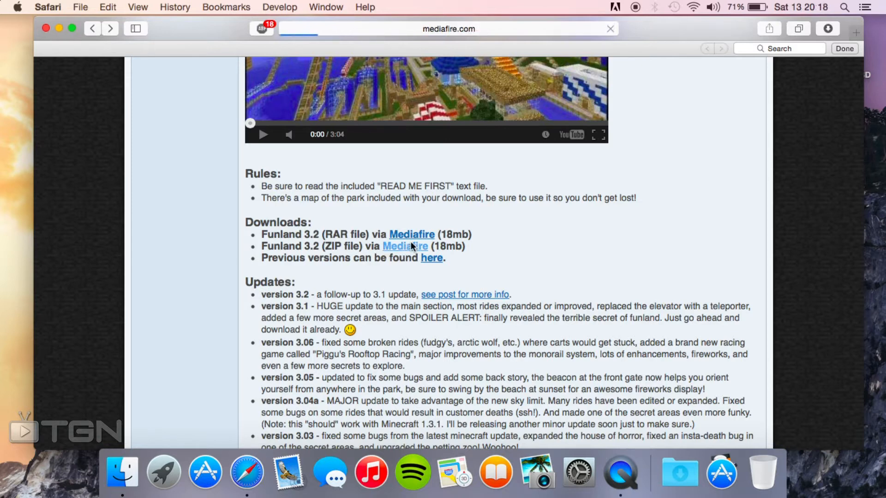
click(405, 246)
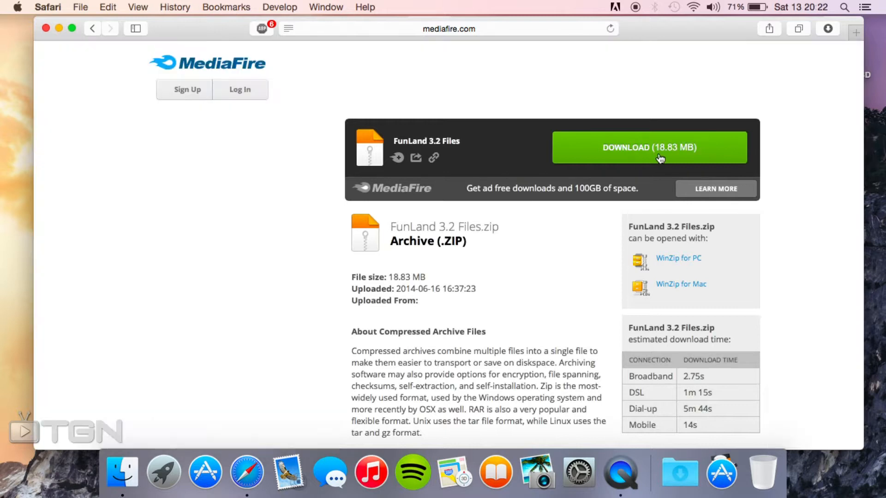
click(649, 148)
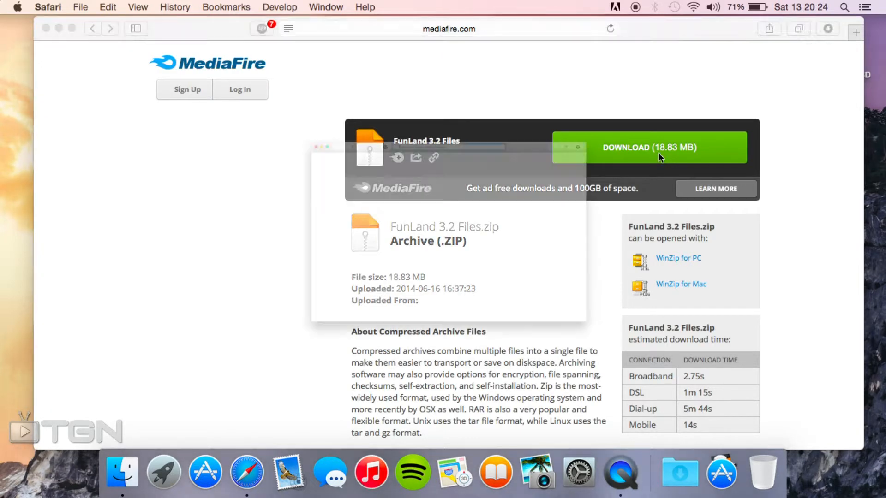
click(649, 148)
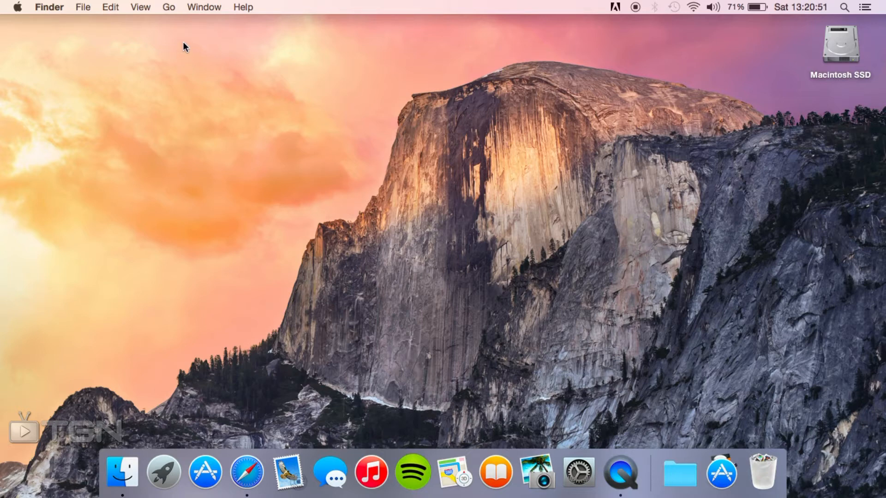
mouse_move(176, 155)
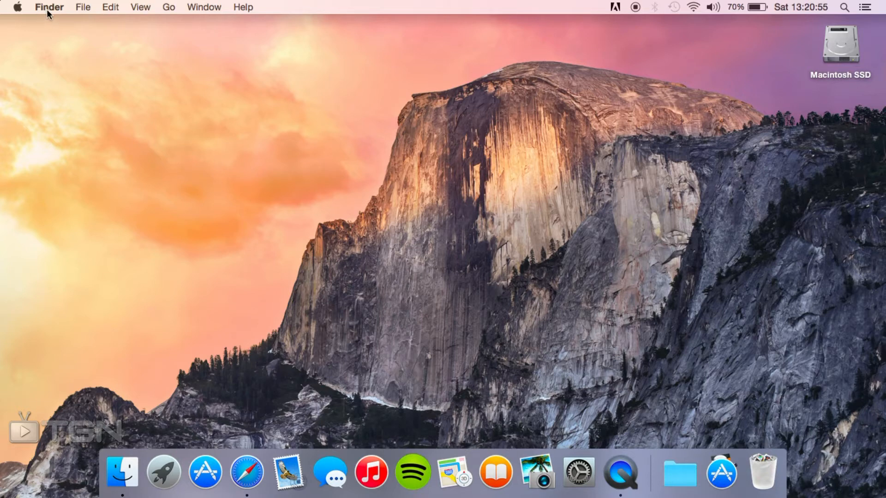
mouse_move(172, 11)
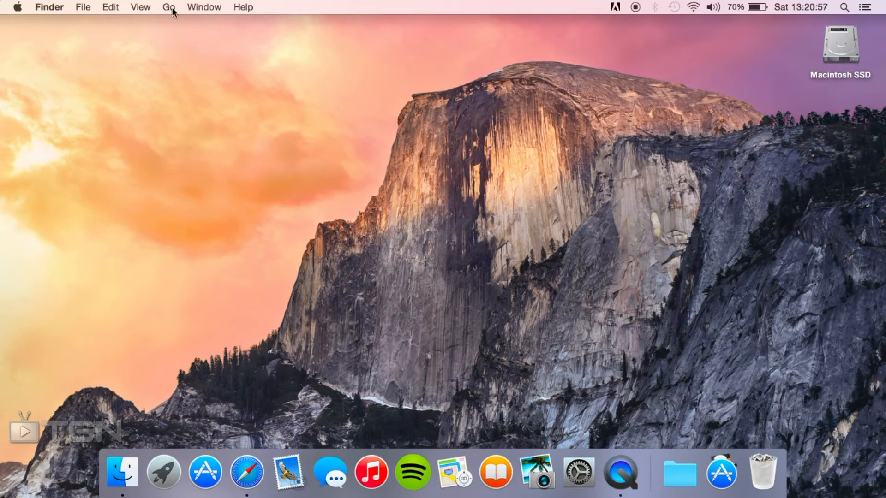
- Jump to ~/Library using Go to Folder
click(168, 7)
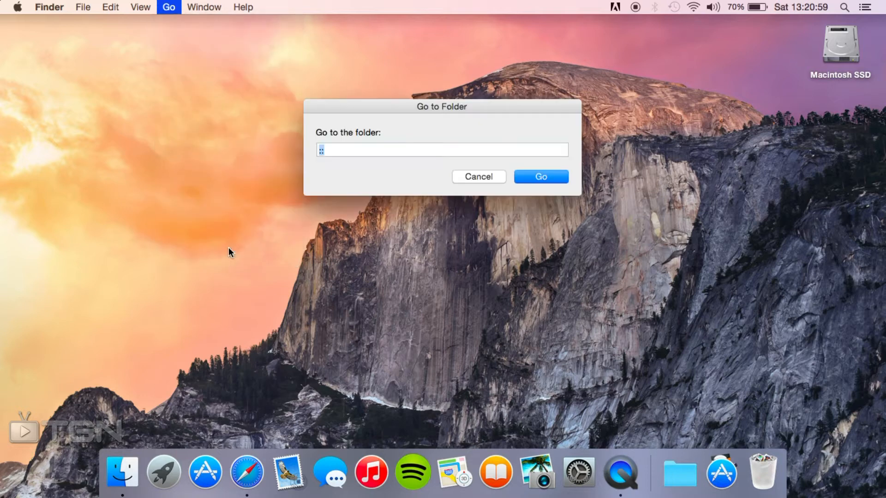
text(~)
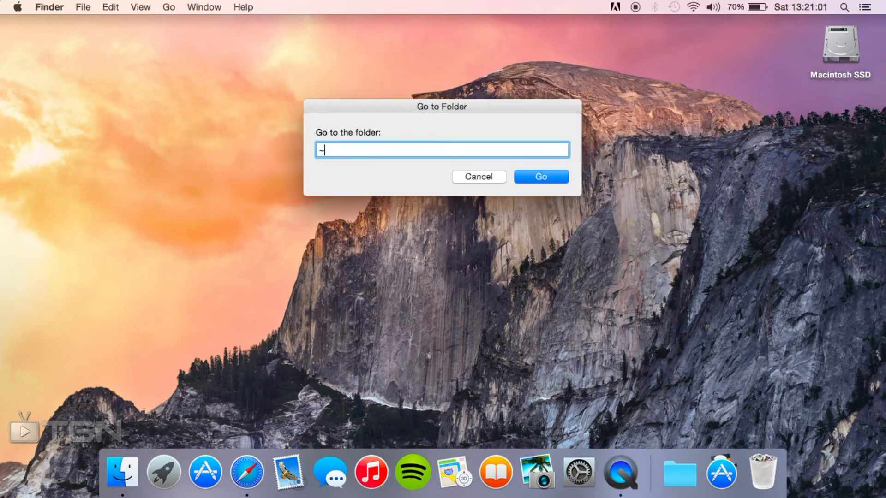
text(/Library)
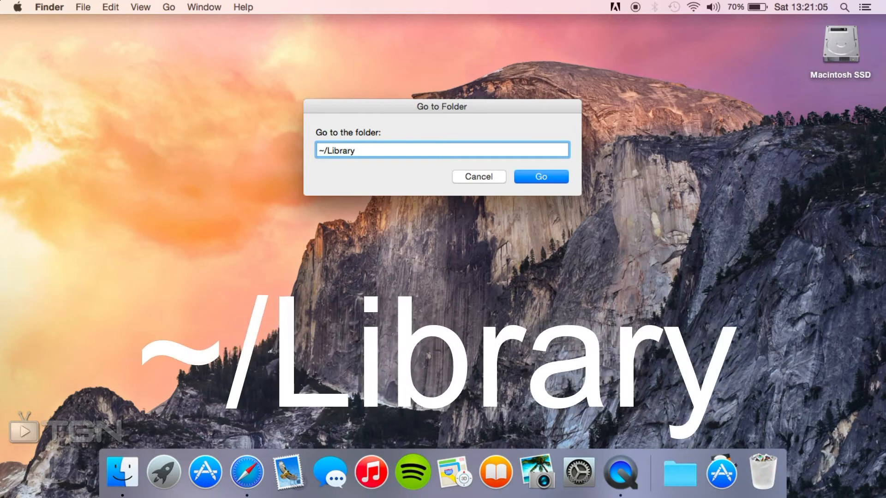
click(539, 177)
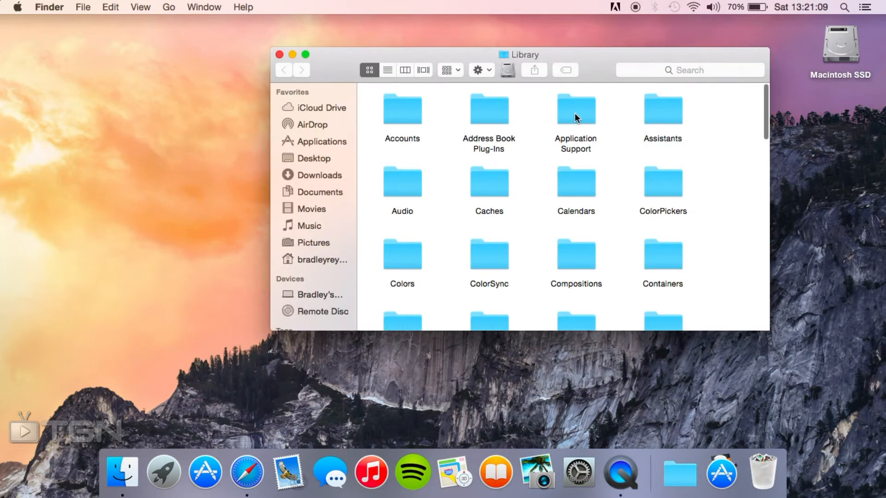
- Put the FunLand 3.2 folder into Application Support/minecraft/saves, closing the map preview
double_click(576, 109)
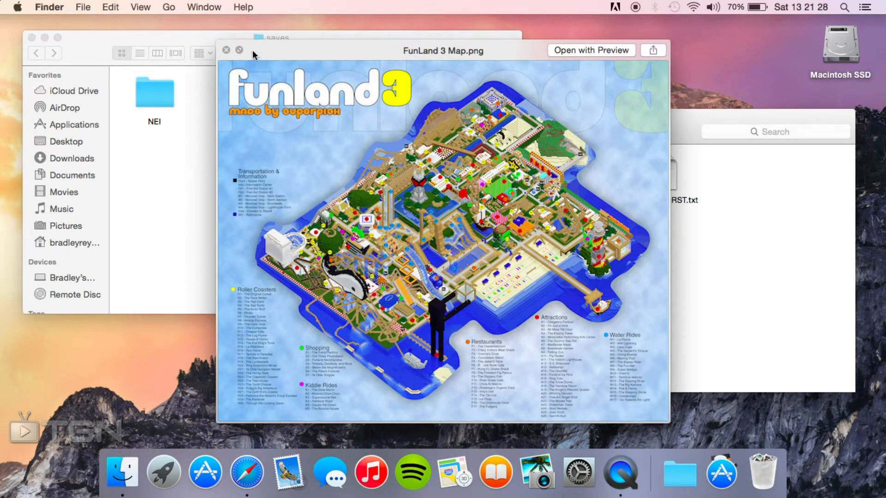
click(227, 51)
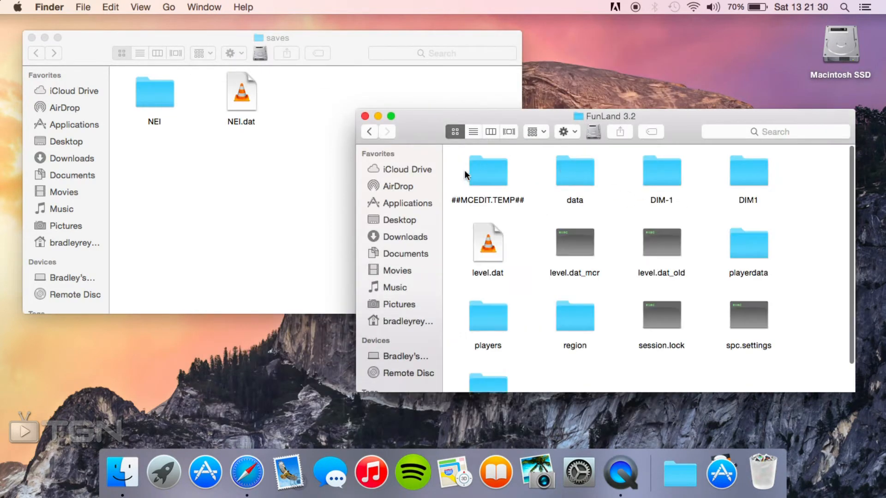
click(370, 131)
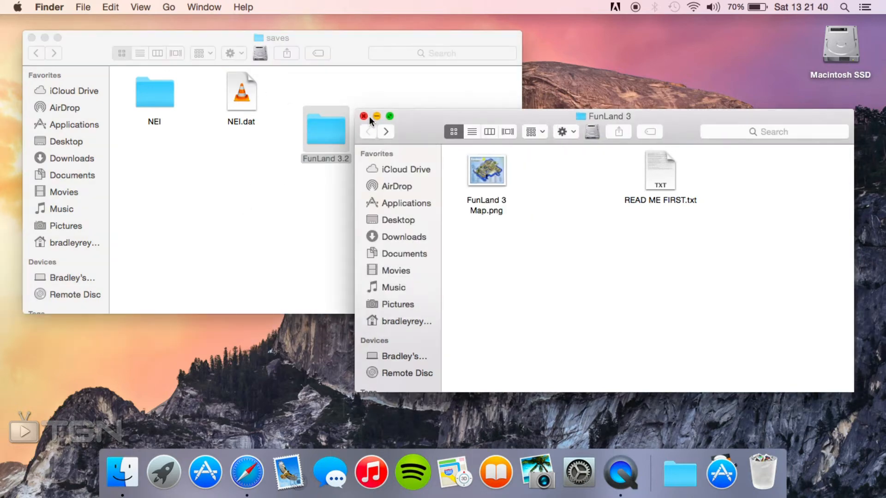
- Close the download folder window, then play the FunLand 3.2 world from Singleplayer
click(363, 116)
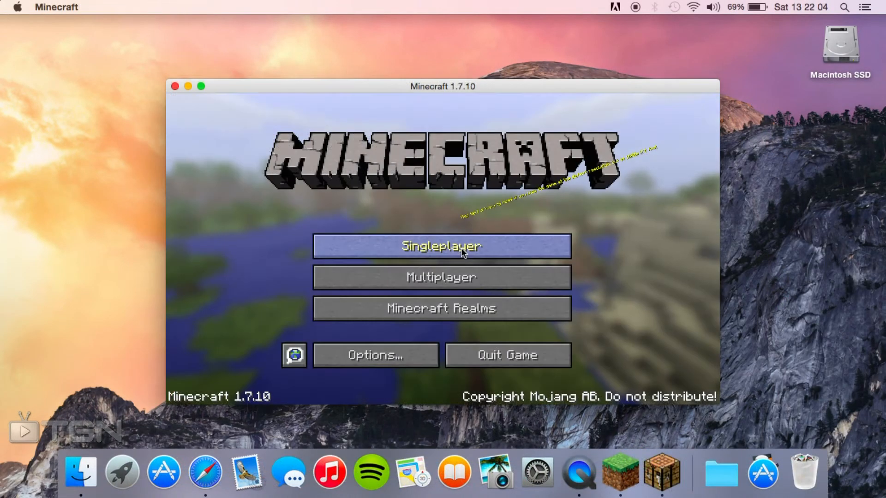
click(442, 246)
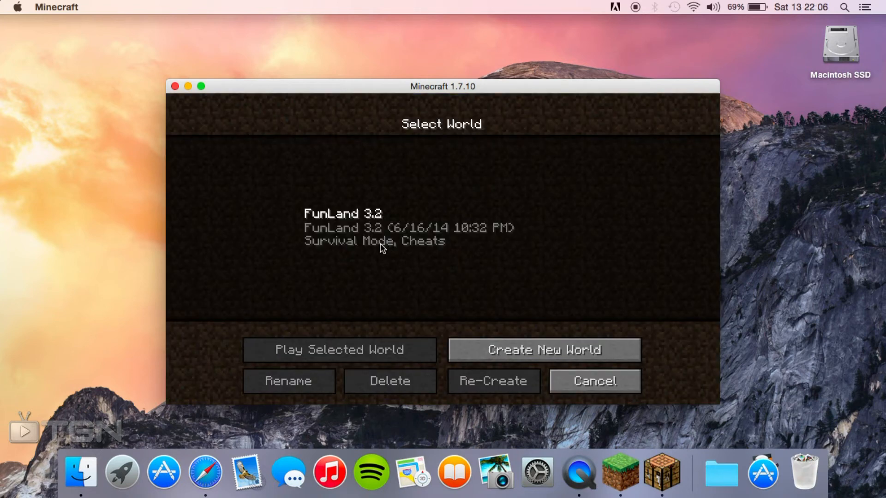
click(340, 349)
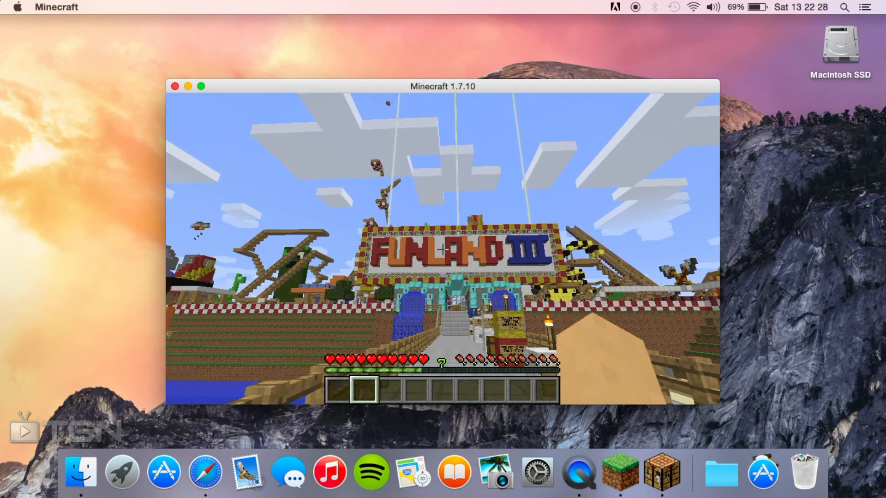
mouse_move(443, 249)
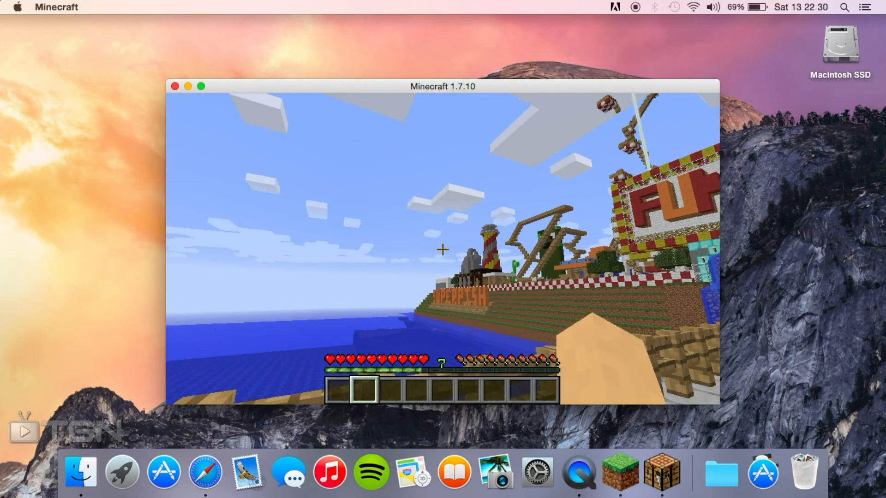